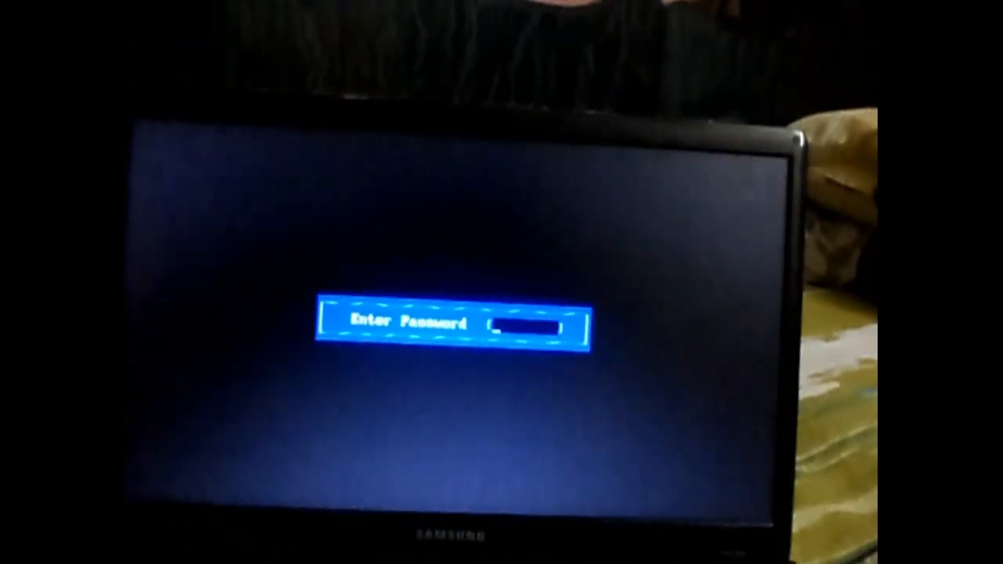
Enter the password at the BIOS startup prompt to continue booting.
text(password)
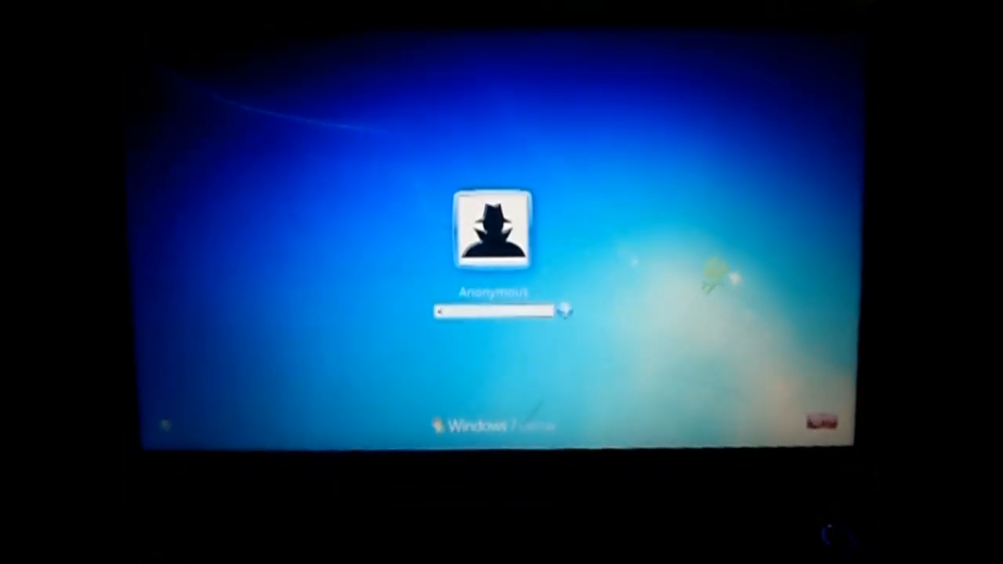
Enter the account password on the Windows 7 logon screen.
text(password)
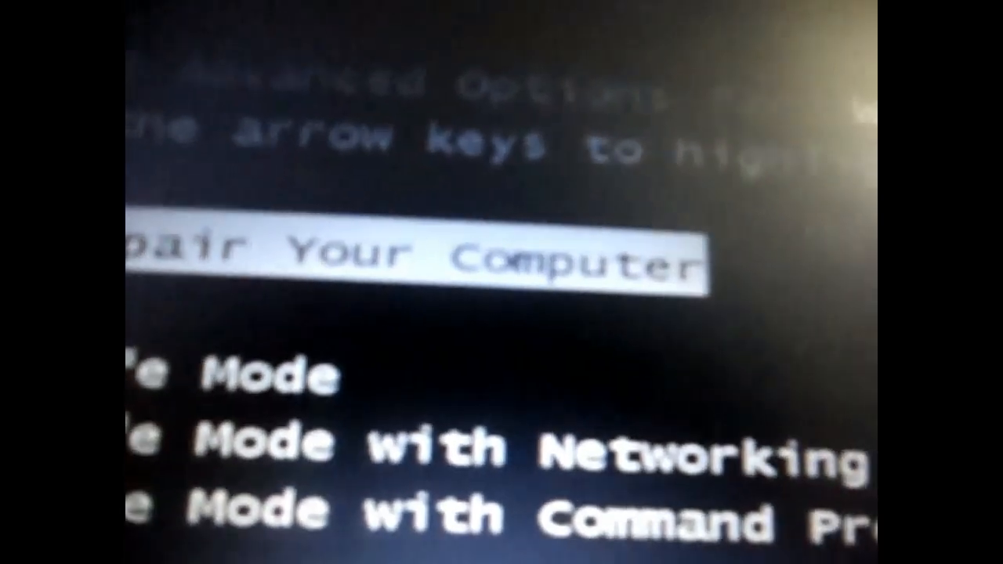
Launch Repair Your Computer from the Advanced Boot Options menu.
key(enter)
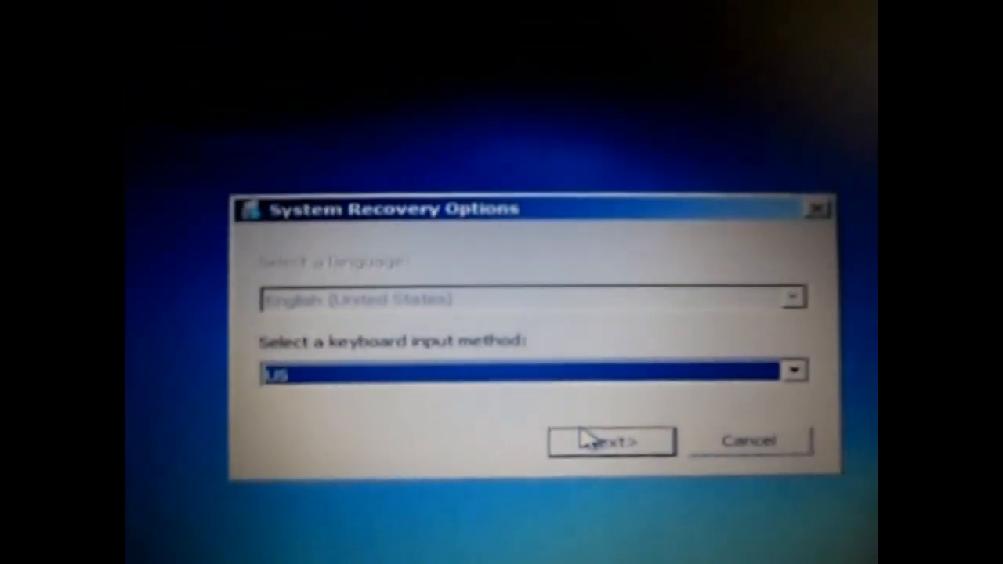
Accept the US keyboard layout and log on as the local user.
click(611, 440)
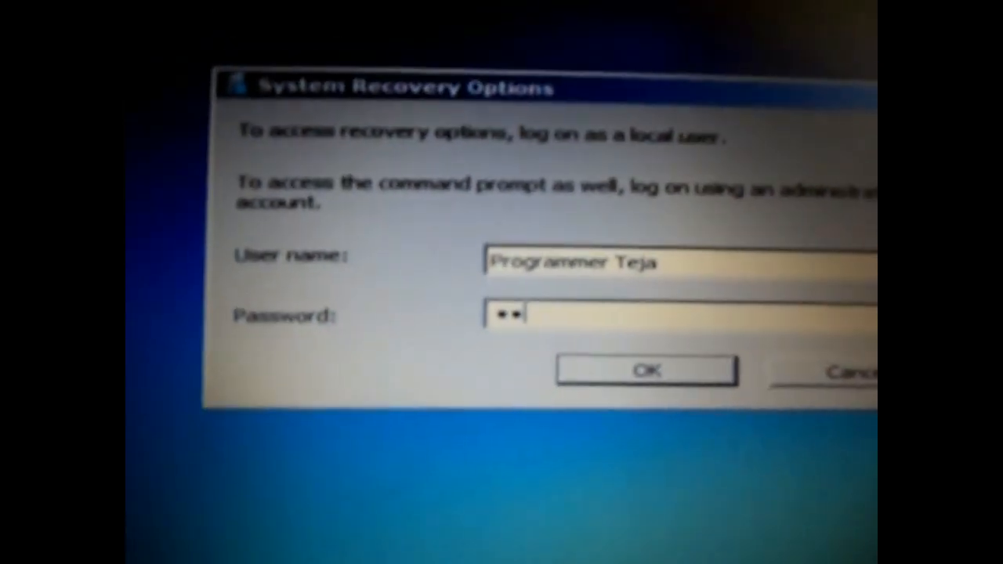
click(647, 370)
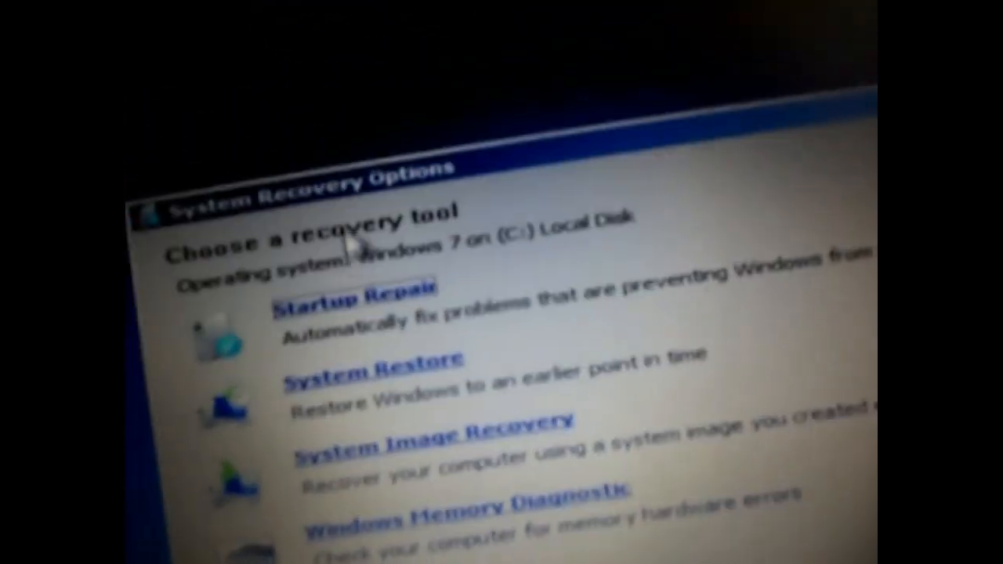
click(337, 300)
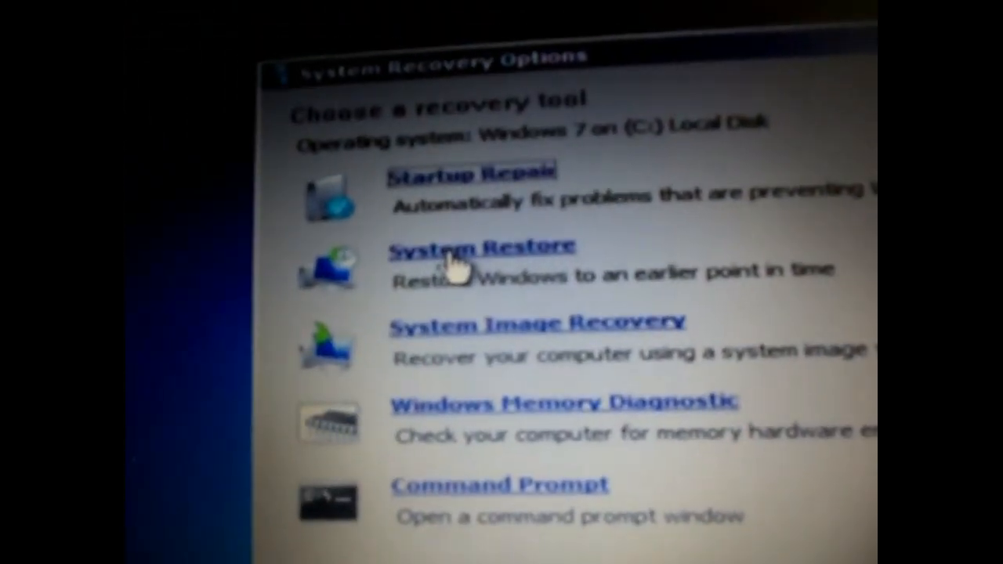
Start System Restore and continue with the 1/28/2015 restore point.
click(479, 246)
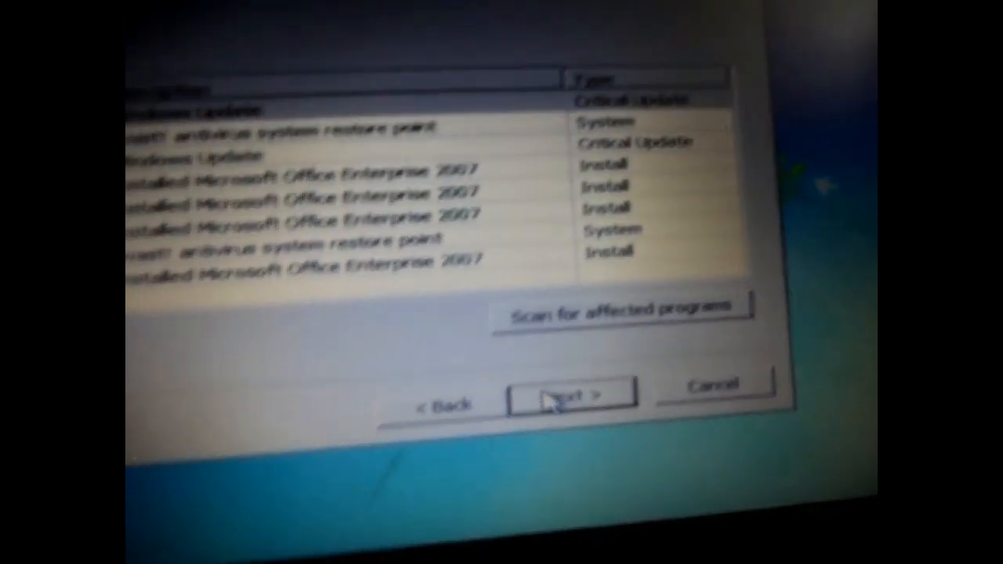
click(571, 396)
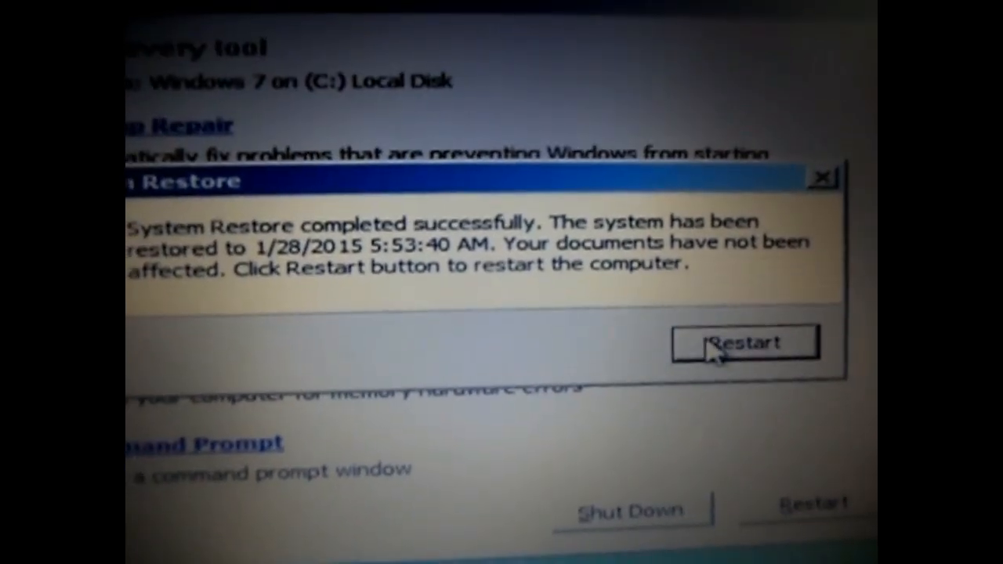
Restart after the successful restore and enter the startup password.
click(745, 342)
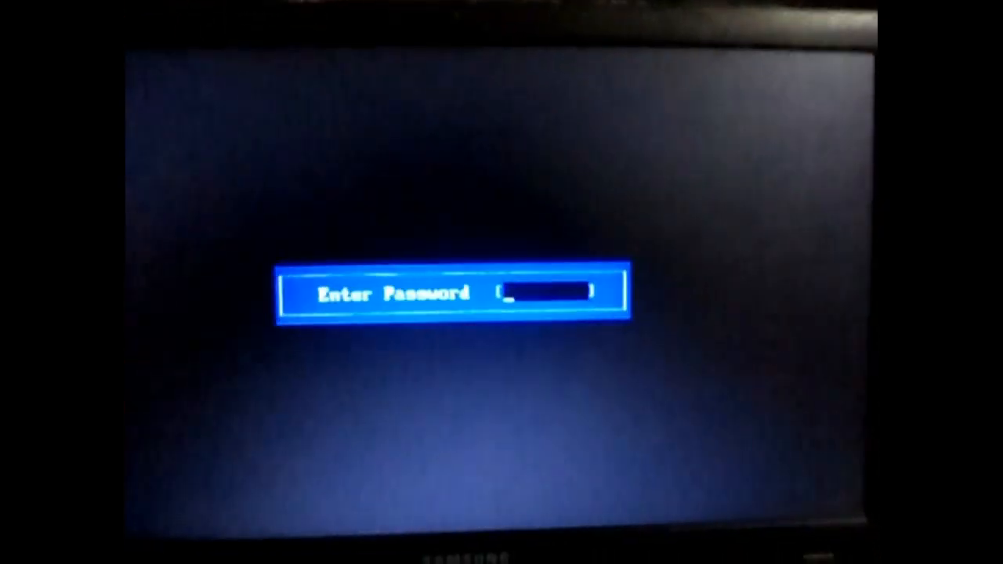
text(****)
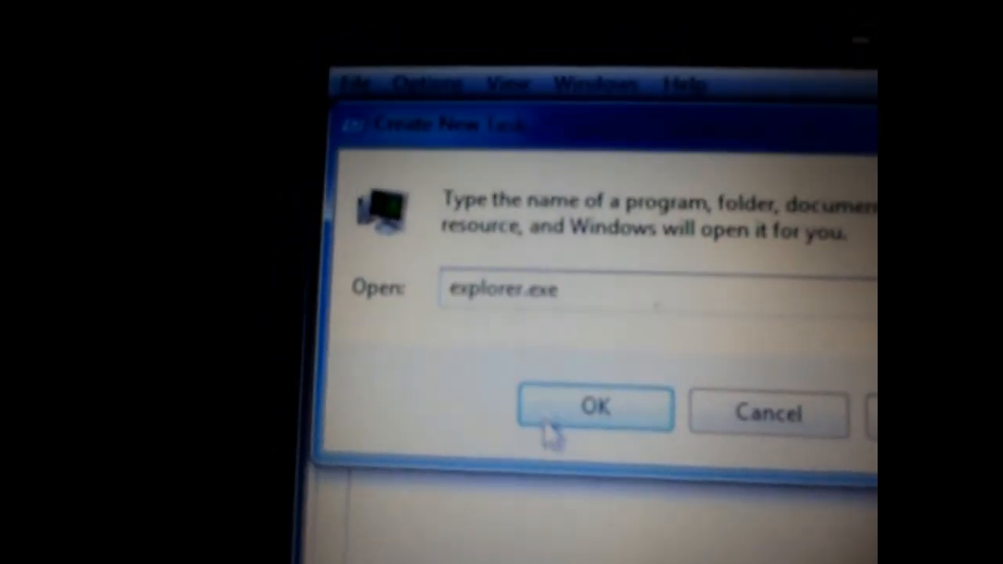
Run explorer.exe as a new task from Task Manager.
click(595, 407)
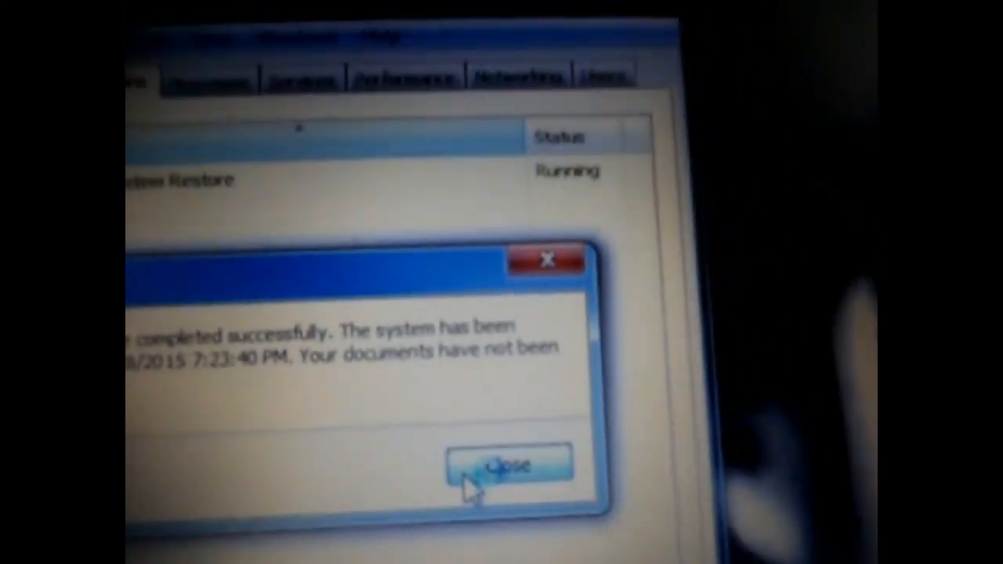
Close the 'System Restore completed successfully' message to reveal the desktop.
click(508, 463)
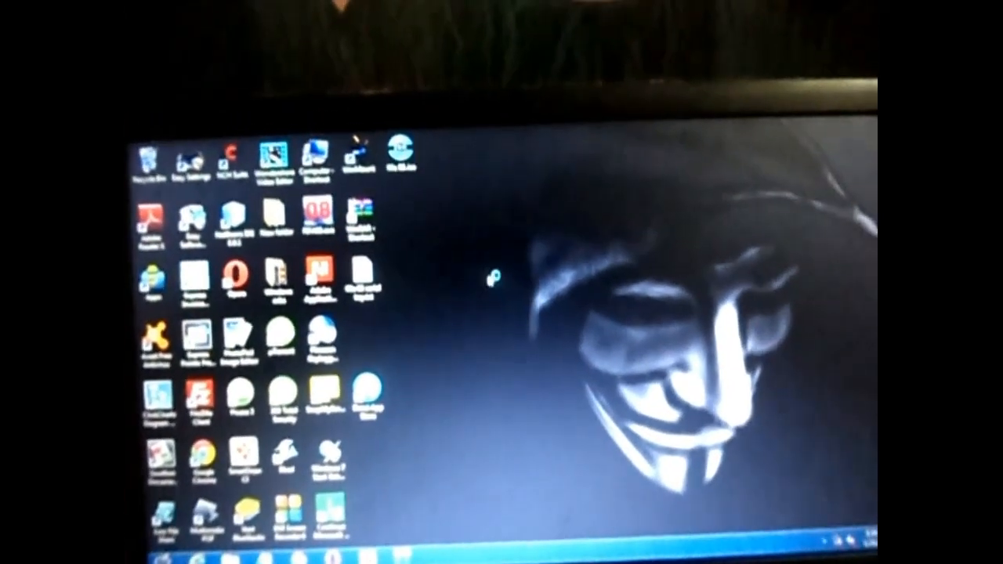